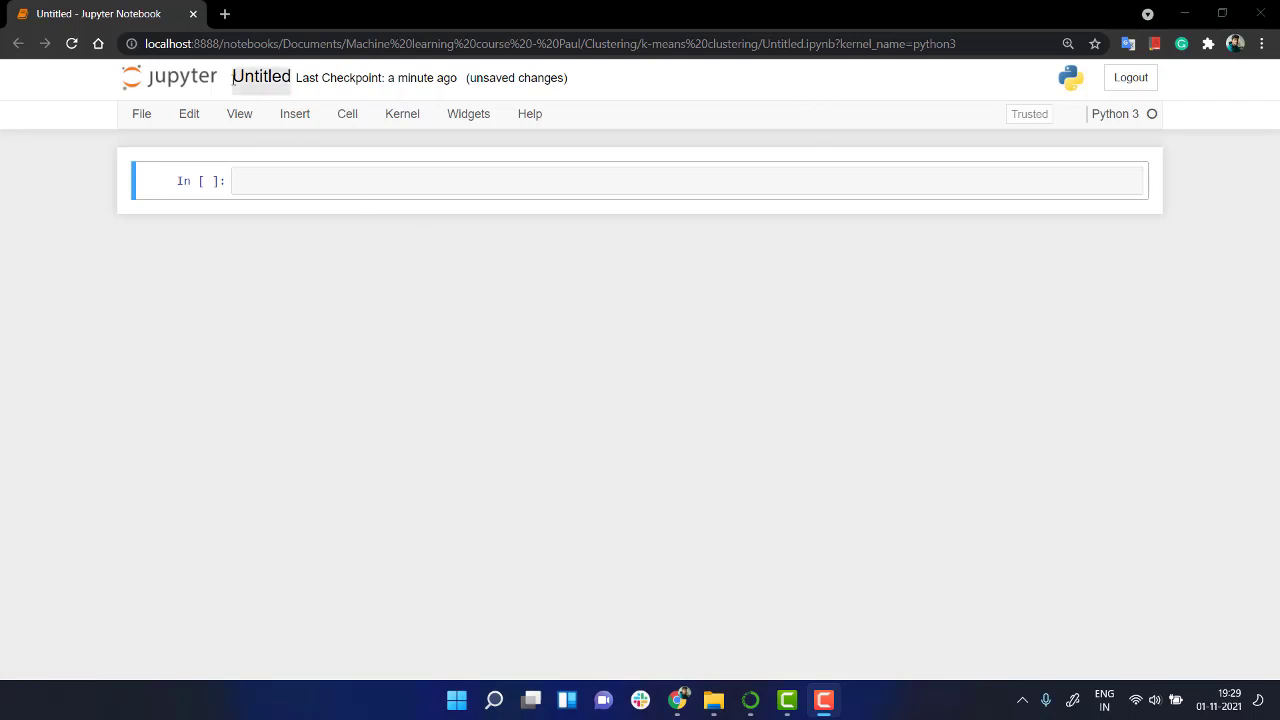
Step: Rename the untitled notebook to 'k-means' in the Rename Notebook dialog
text(km)
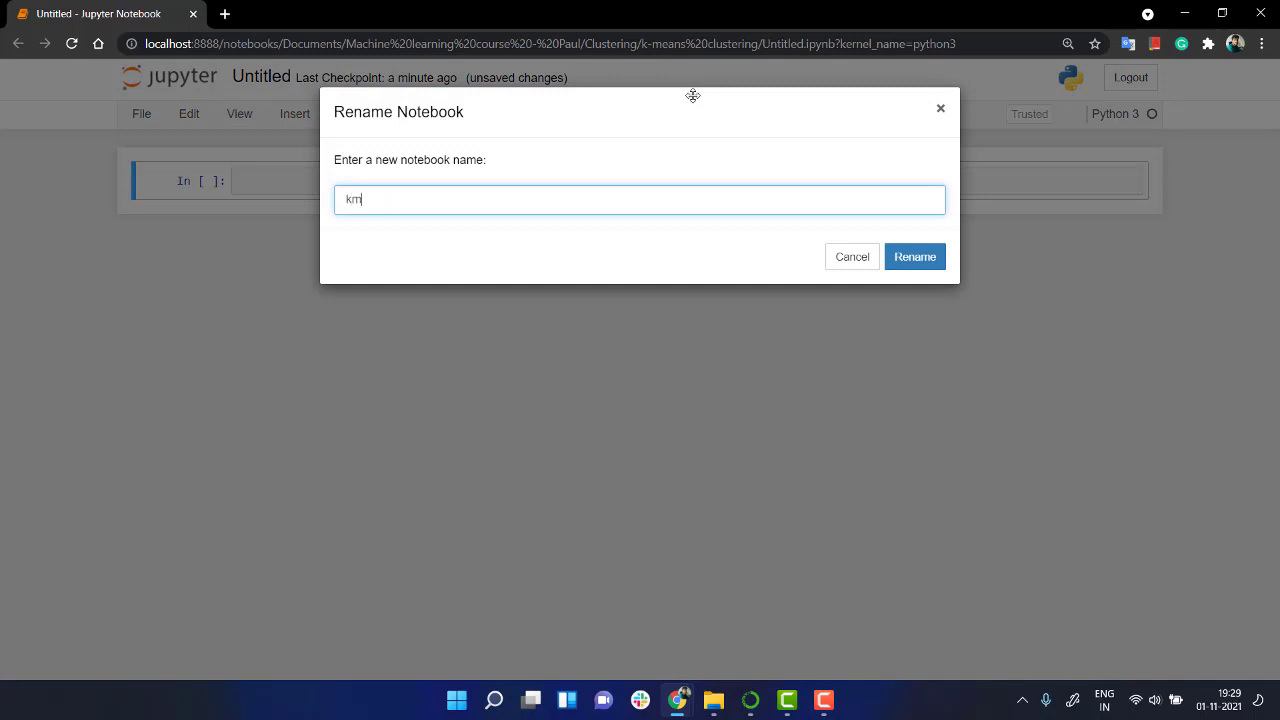
click(913, 256)
text(import)
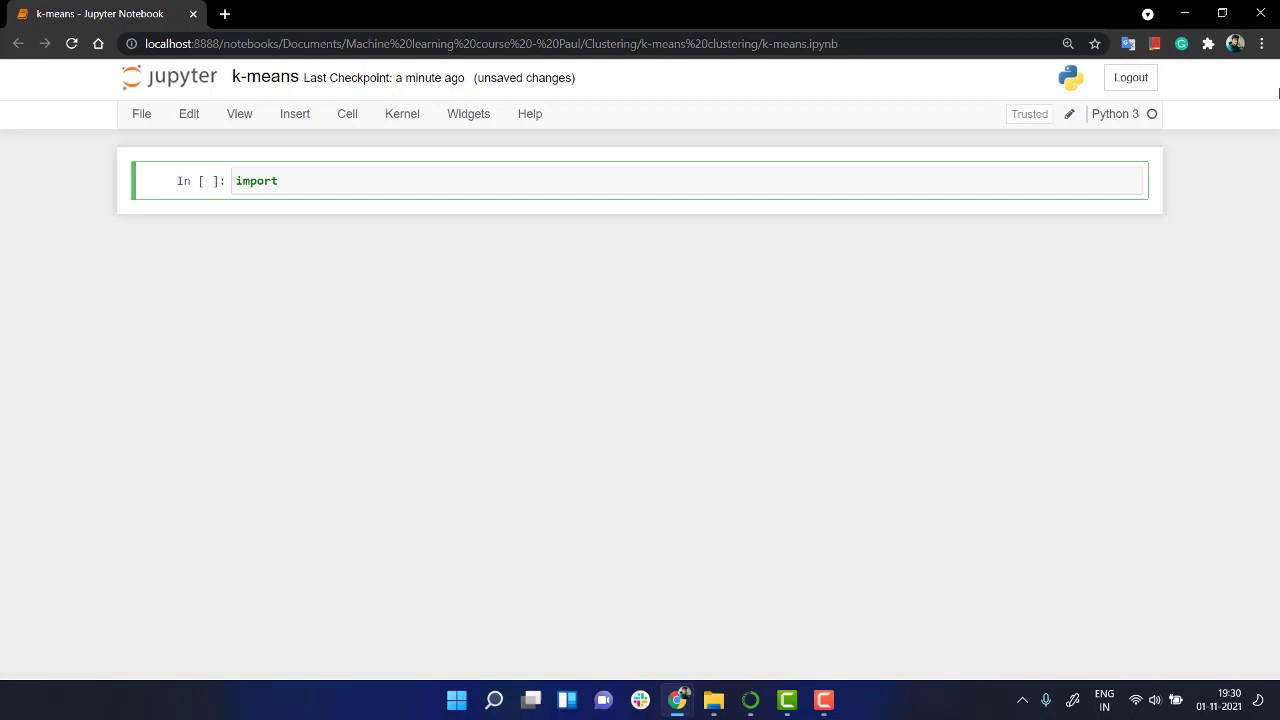
Step: Complete the first code cell so it reads 'import numpy as np'
text(numpy as np)
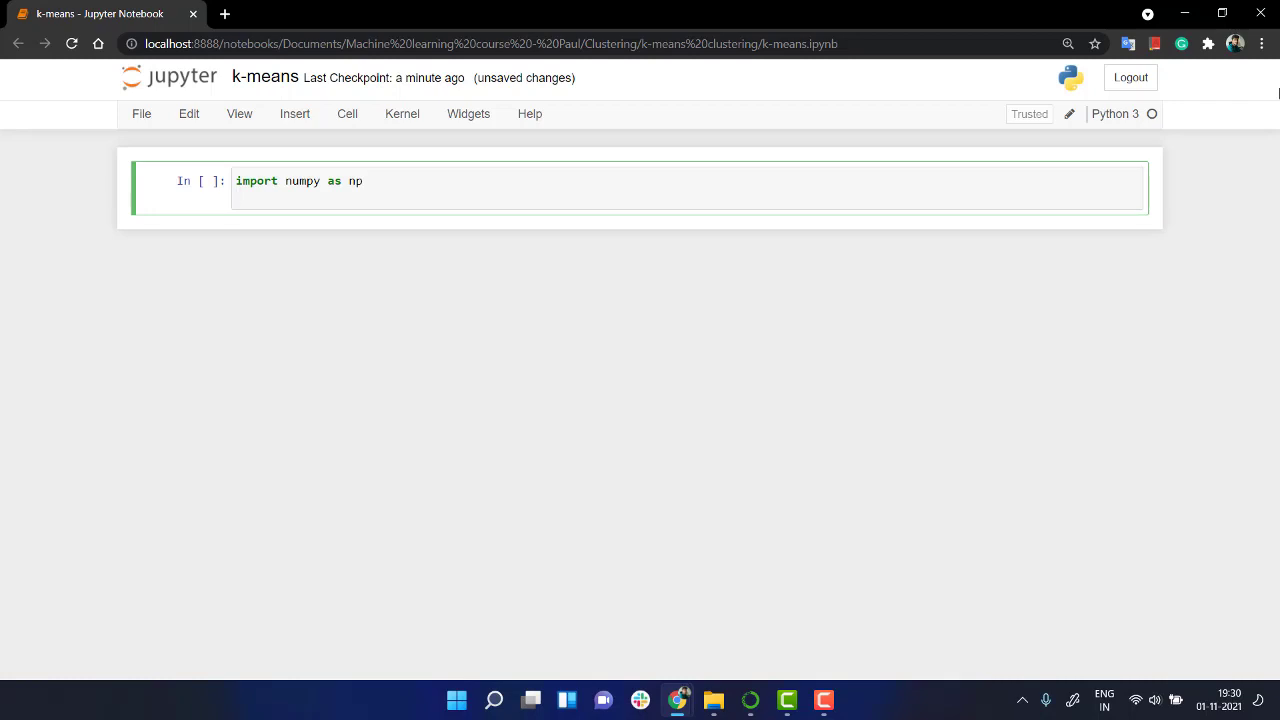